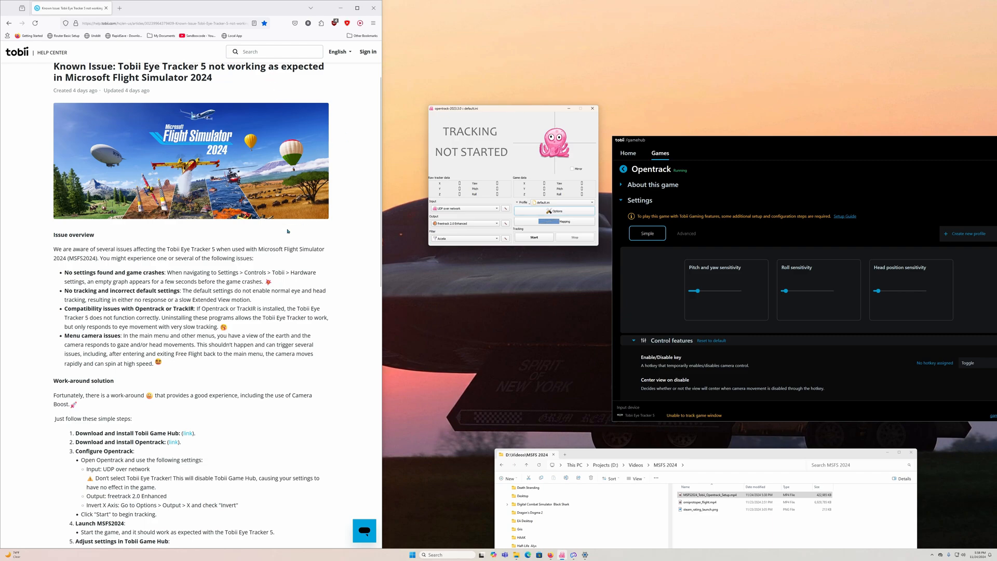
# Follow the guide's Opentrack reference and bring the opentrack window back to the front.
pyautogui.scroll(-3)
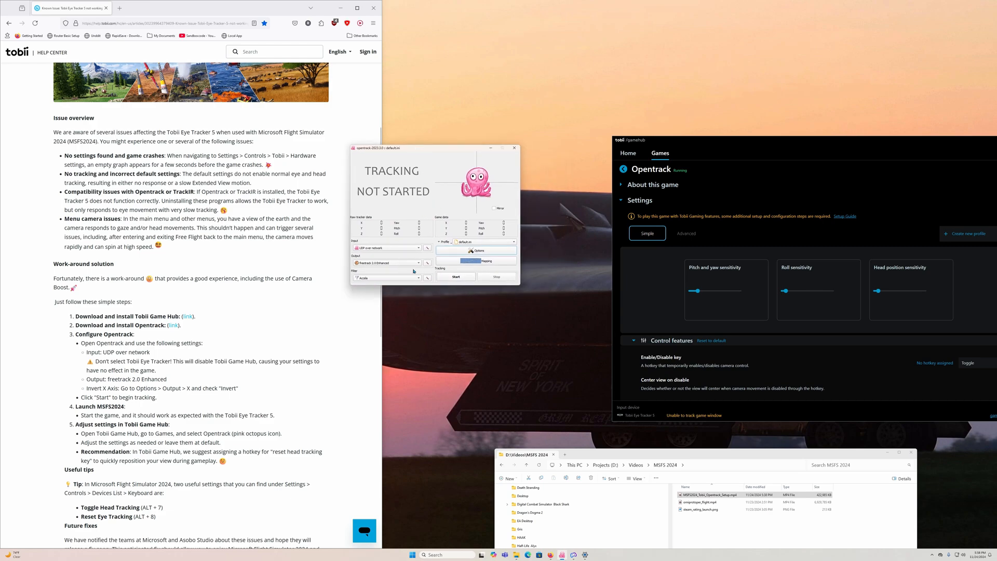
pyautogui.moveTo(378, 253)
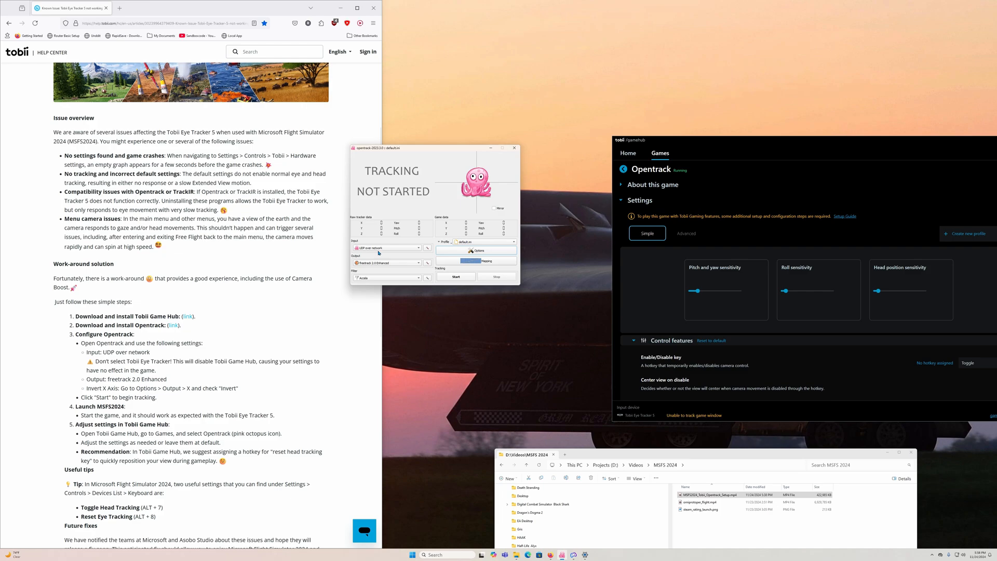
pyautogui.click(425, 247)
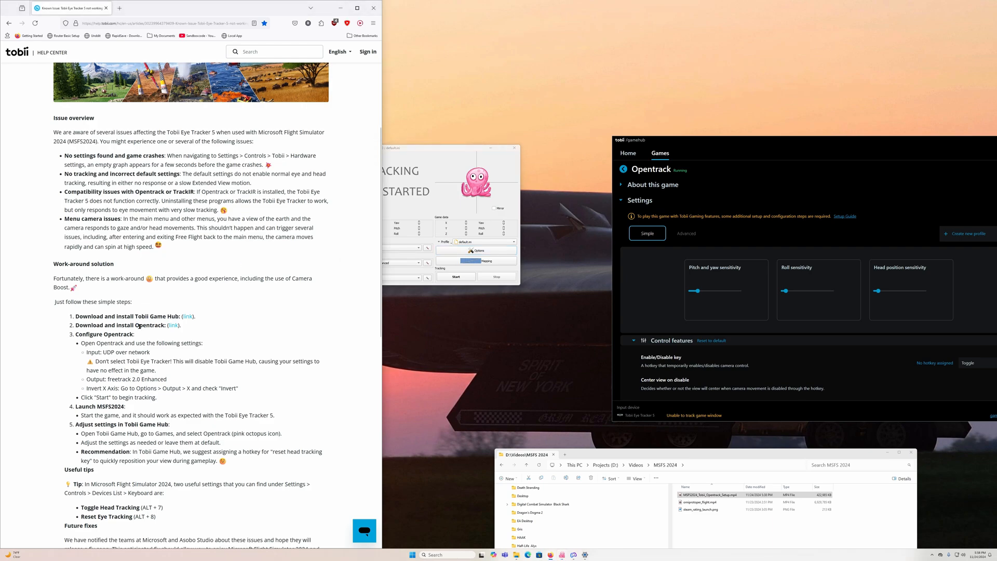
pyautogui.doubleClick(156, 315)
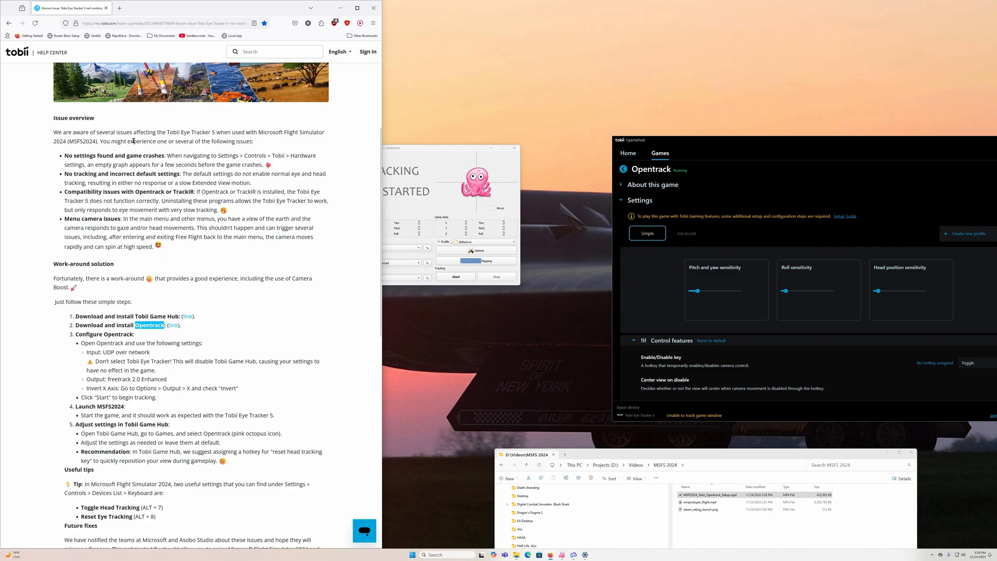
pyautogui.click(434, 147)
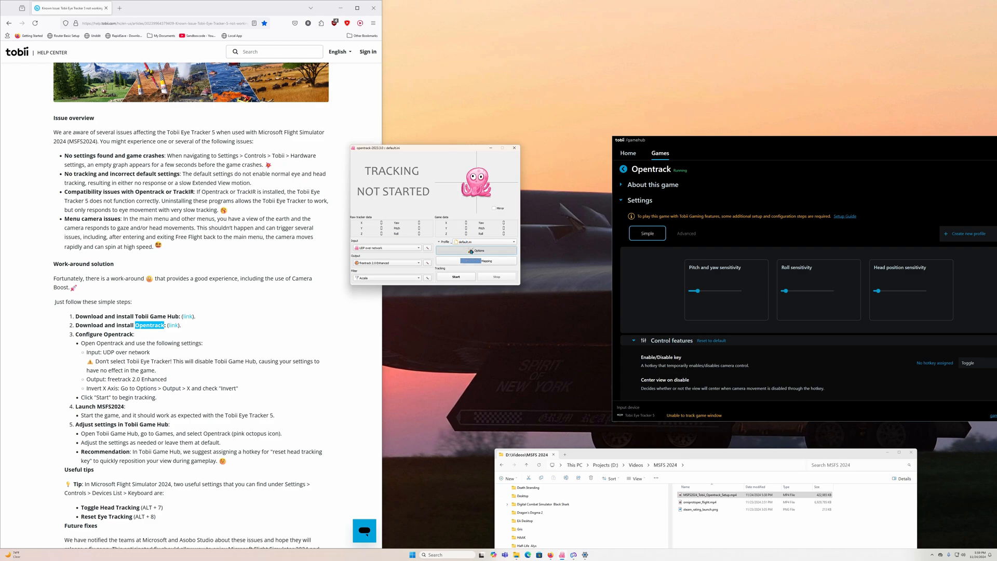
# Review opentrack's tracking Options dialog and accept it.
pyautogui.click(478, 251)
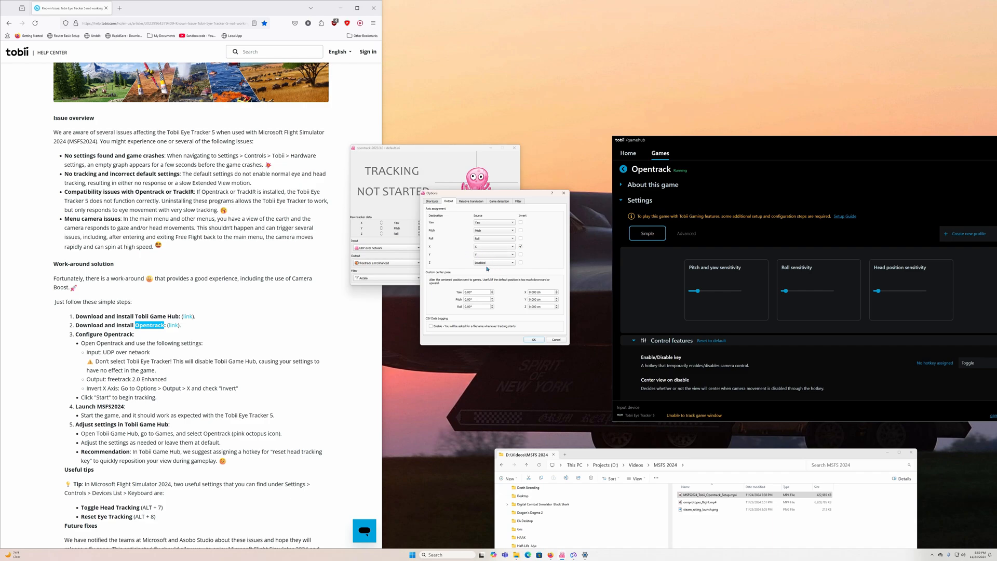
pyautogui.click(492, 261)
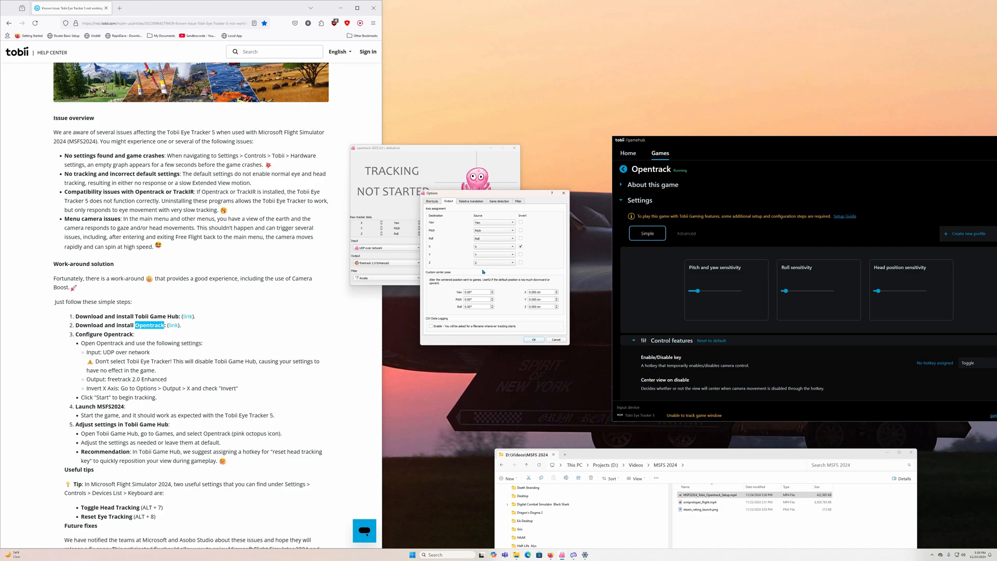
pyautogui.click(492, 262)
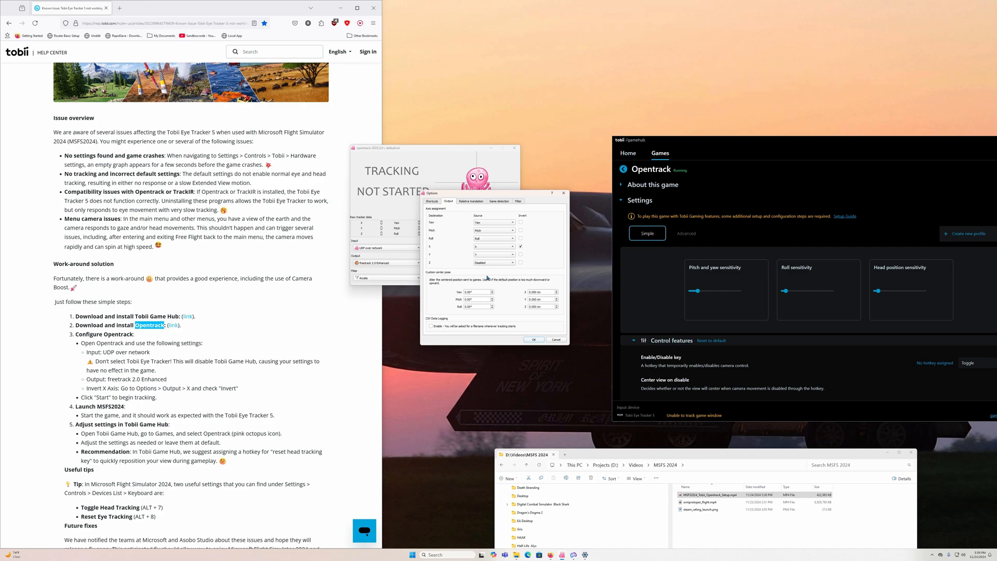
pyautogui.moveTo(517, 331)
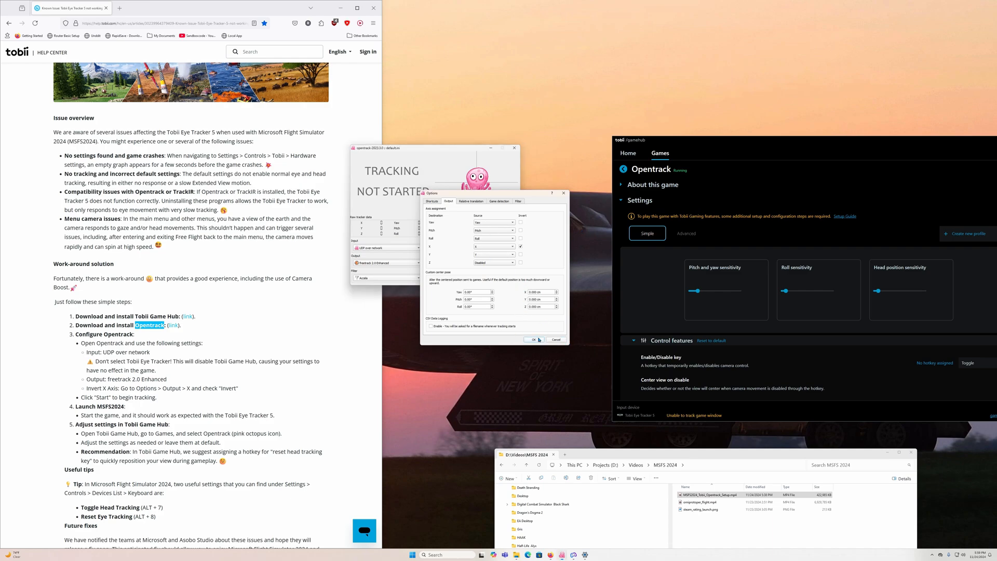
pyautogui.click(533, 338)
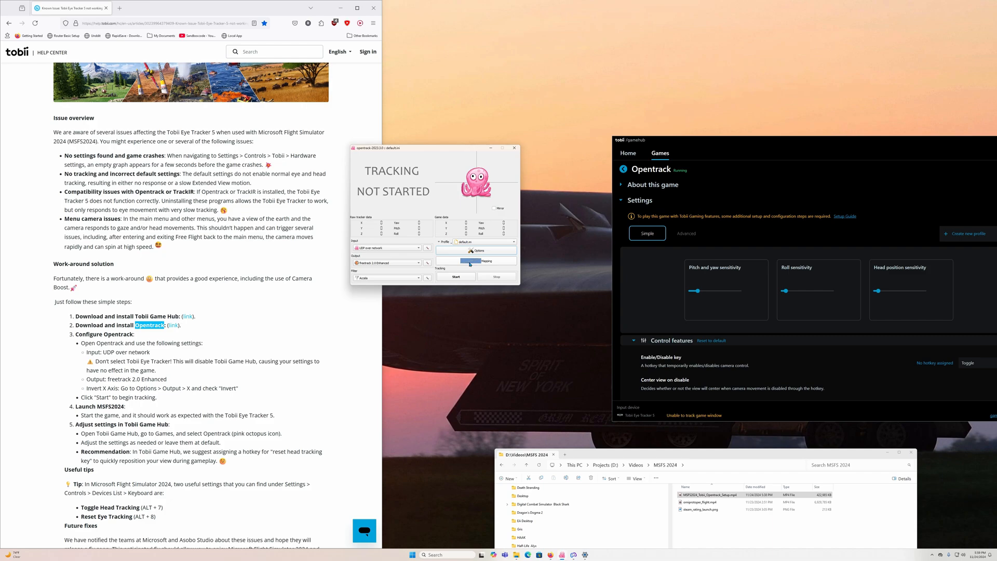
# Inspect the axis mapping curves for several axes and close them without saving.
pyautogui.click(486, 260)
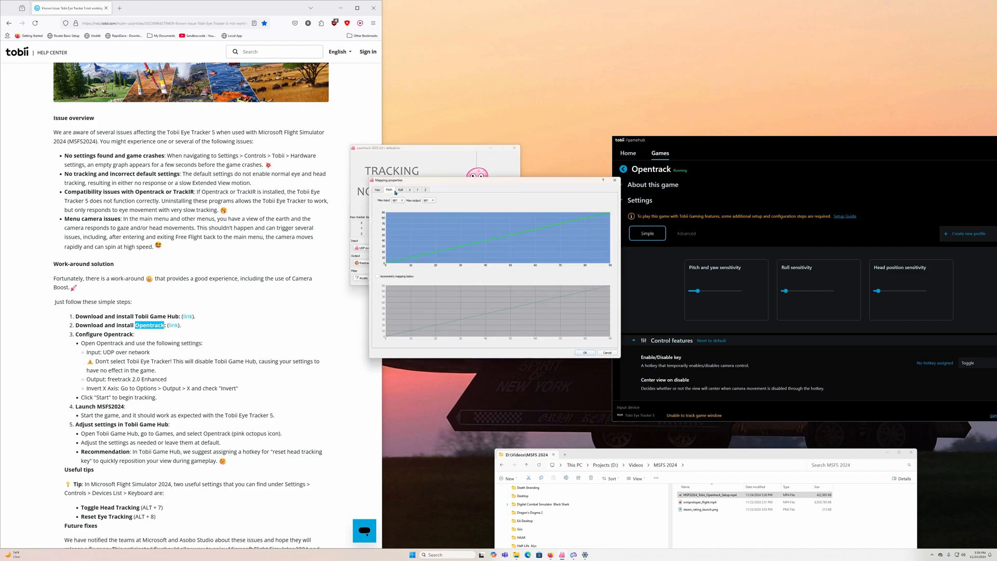
pyautogui.click(415, 189)
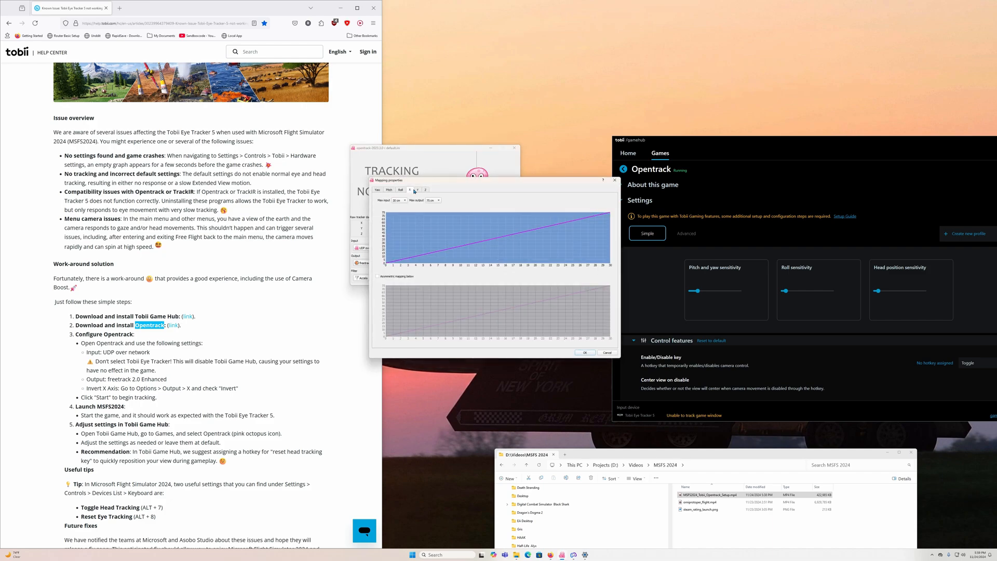
pyautogui.click(424, 189)
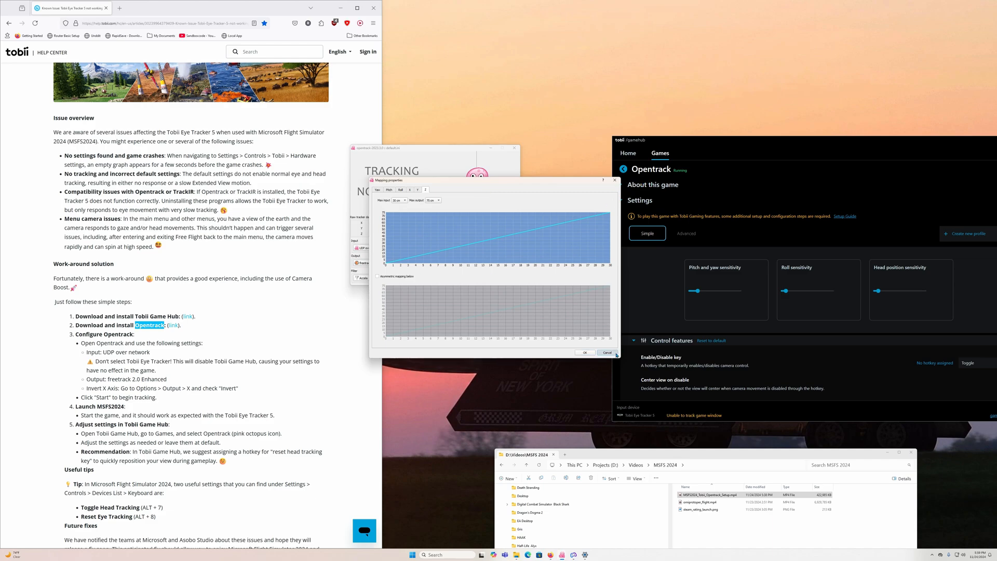
pyautogui.click(606, 353)
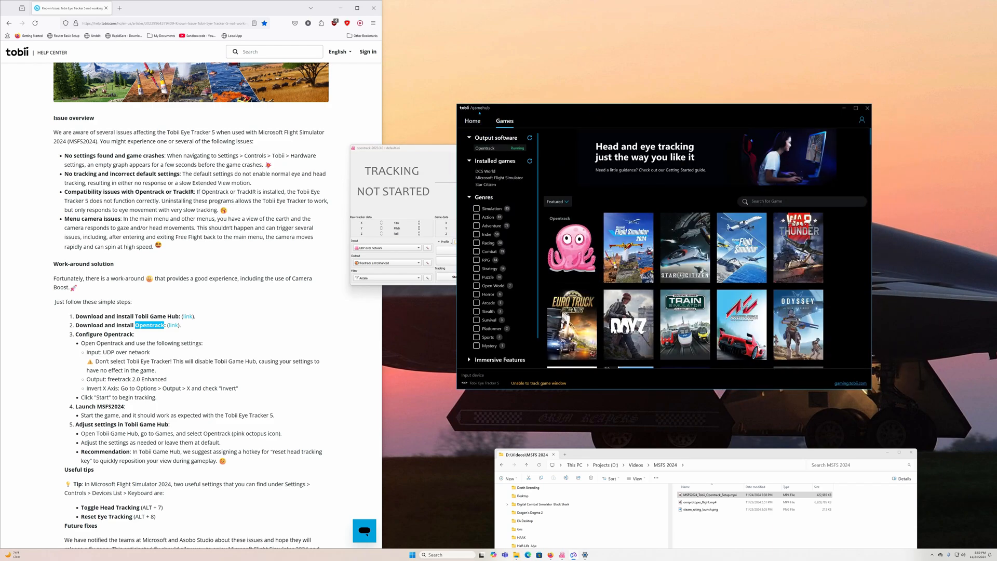
# In Game Hub, review the Opentrack game's settings down to UDP port 4242 and return home.
pyautogui.click(473, 121)
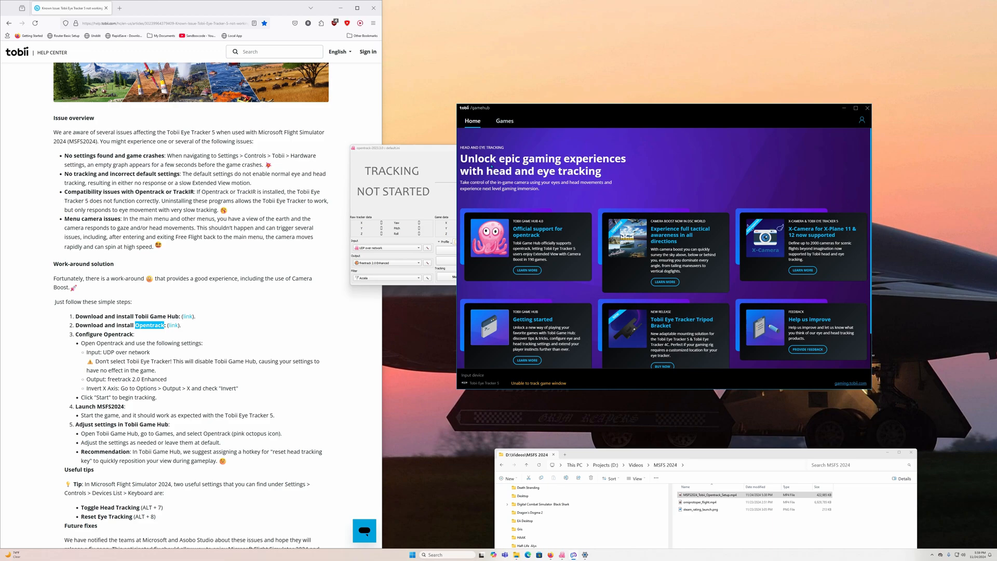
pyautogui.click(504, 121)
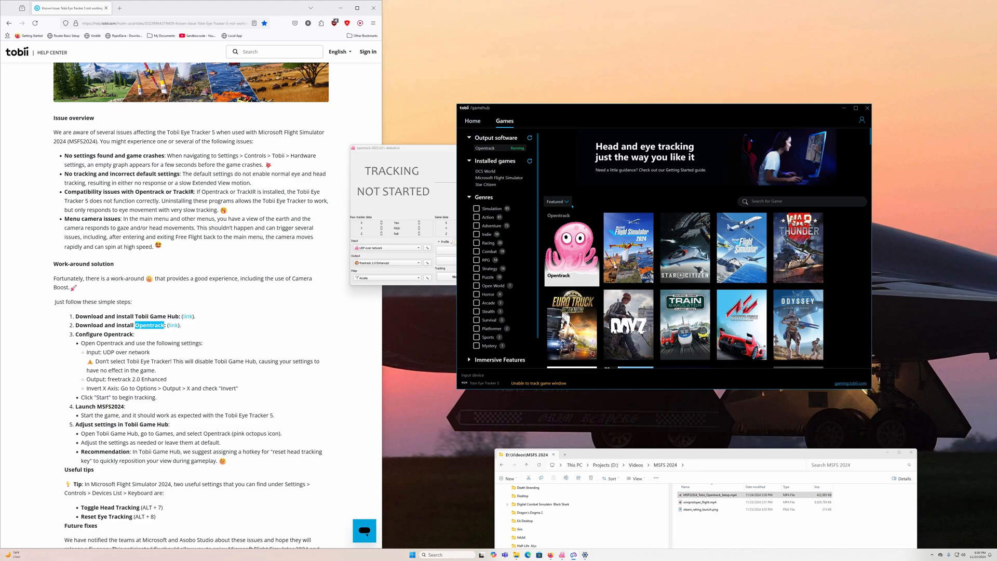
pyautogui.click(571, 249)
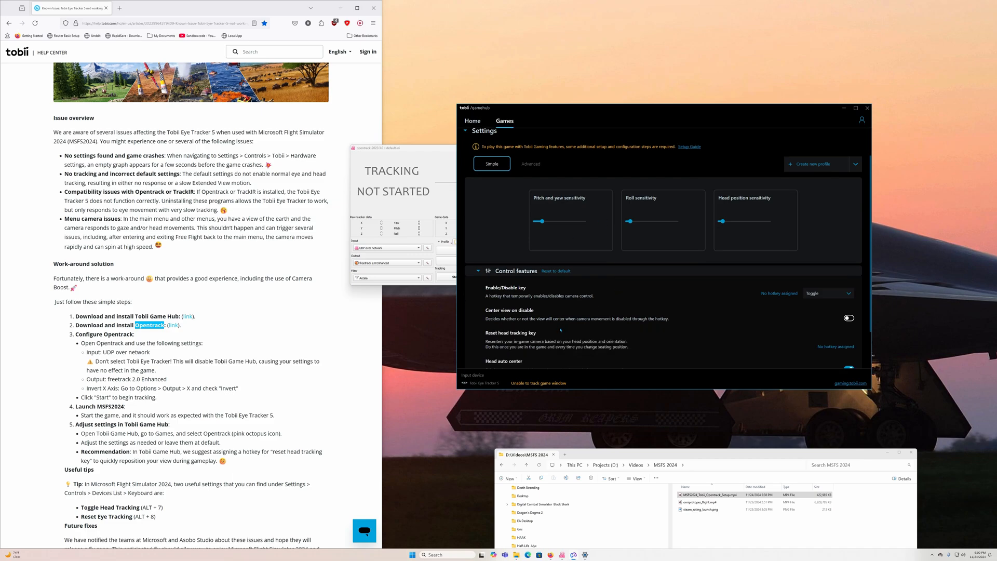
pyautogui.scroll(-3)
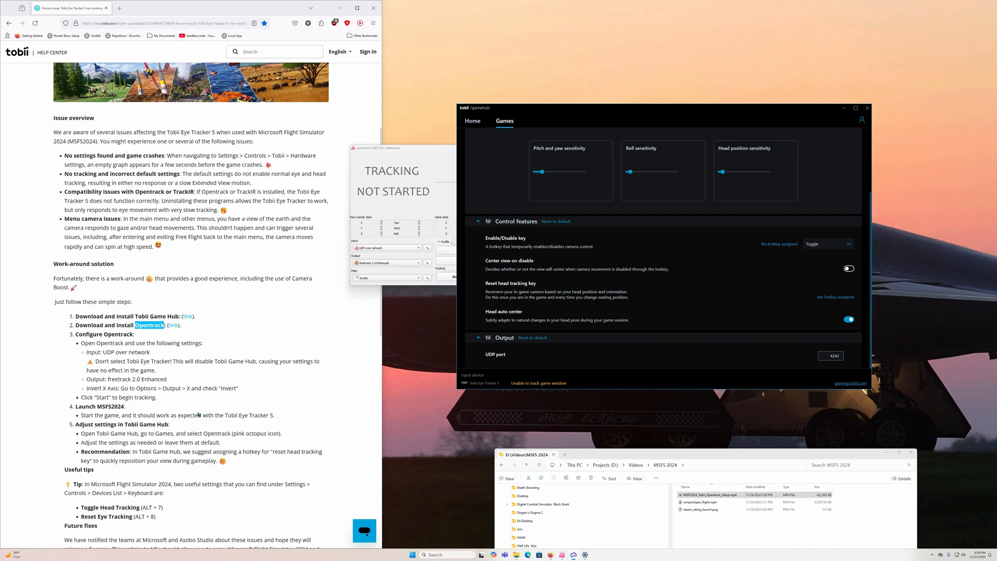
pyautogui.moveTo(570, 234)
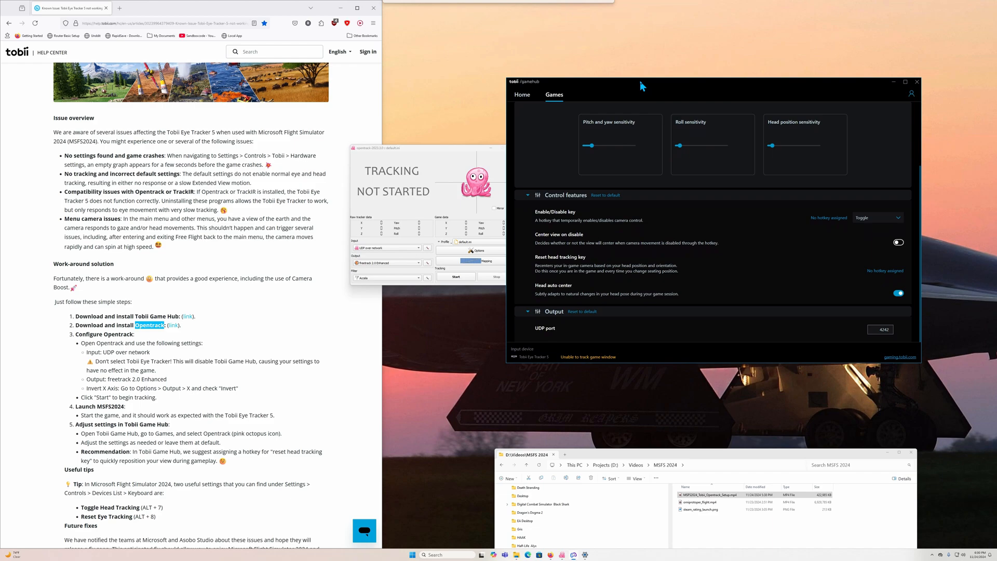
pyautogui.click(521, 95)
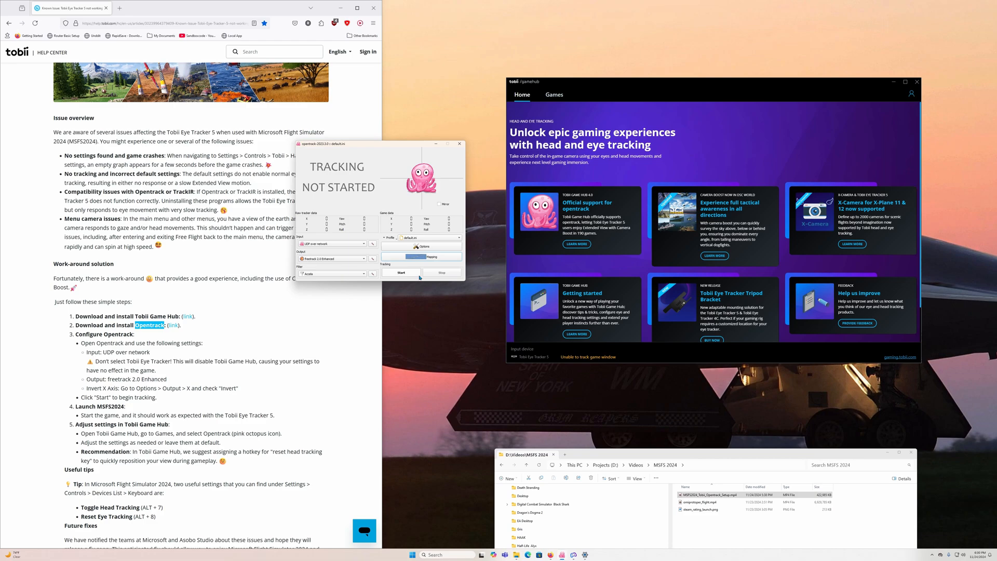
pyautogui.moveTo(440, 232)
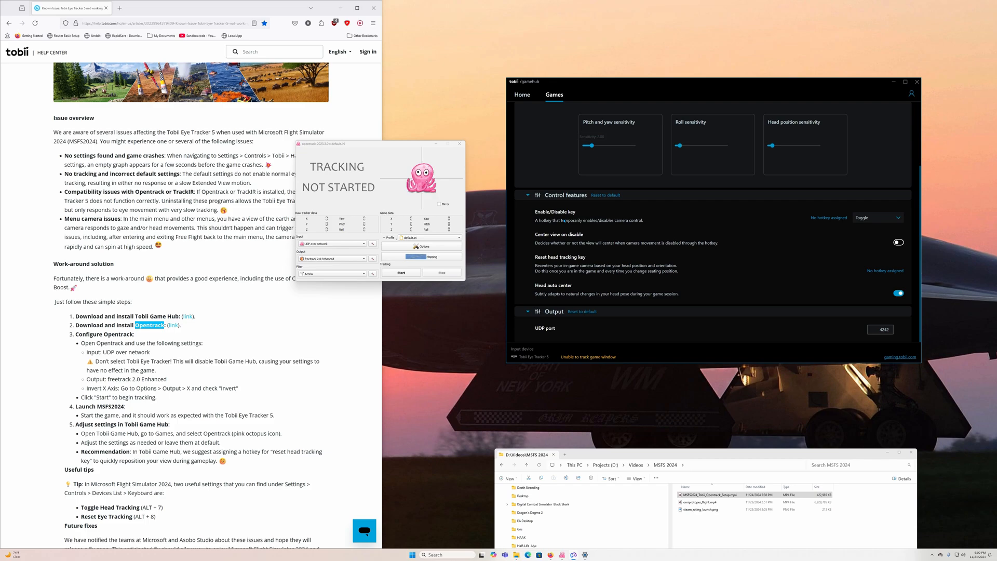
pyautogui.click(522, 95)
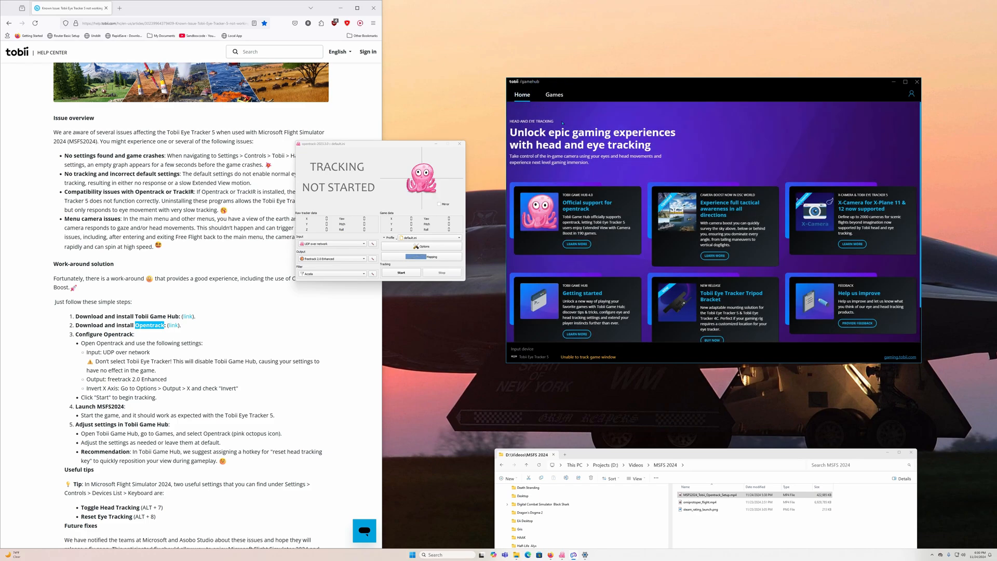
pyautogui.click(554, 95)
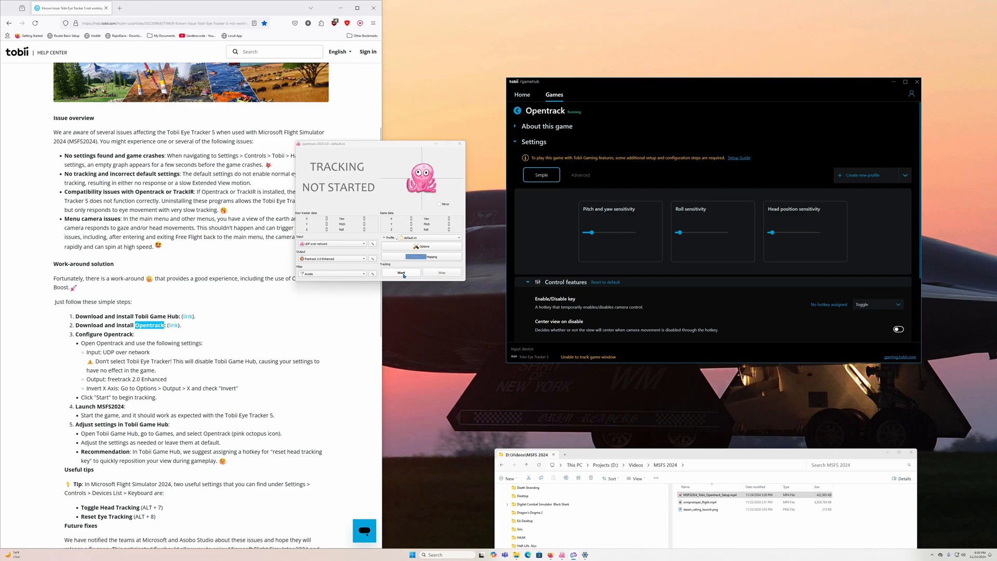
pyautogui.click(401, 272)
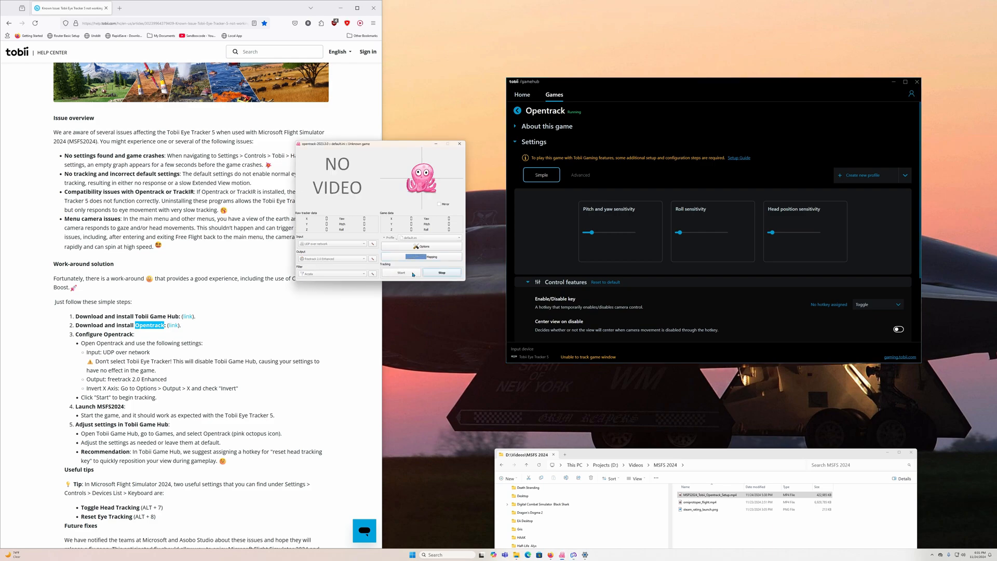
pyautogui.moveTo(339, 173)
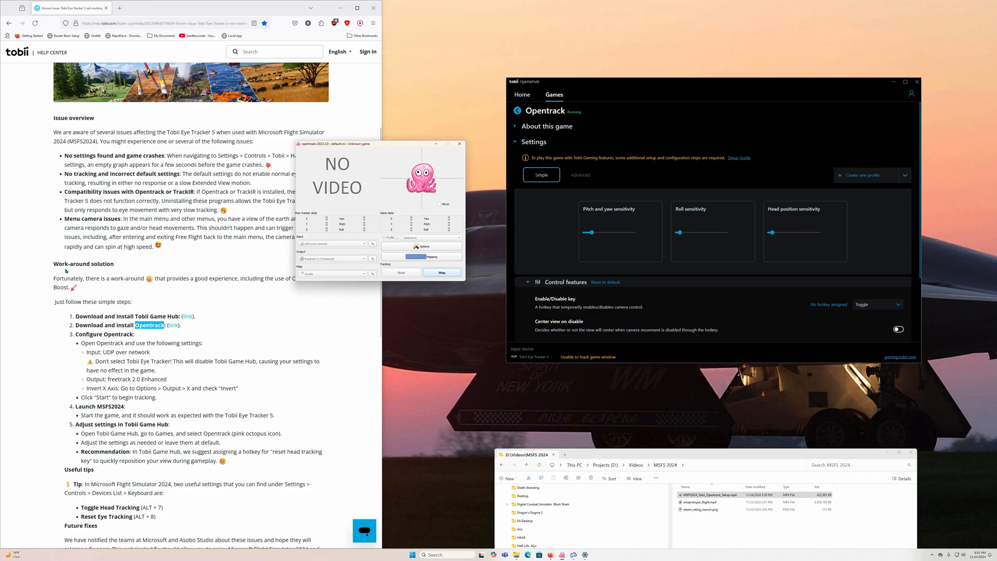
pyautogui.moveTo(372, 192)
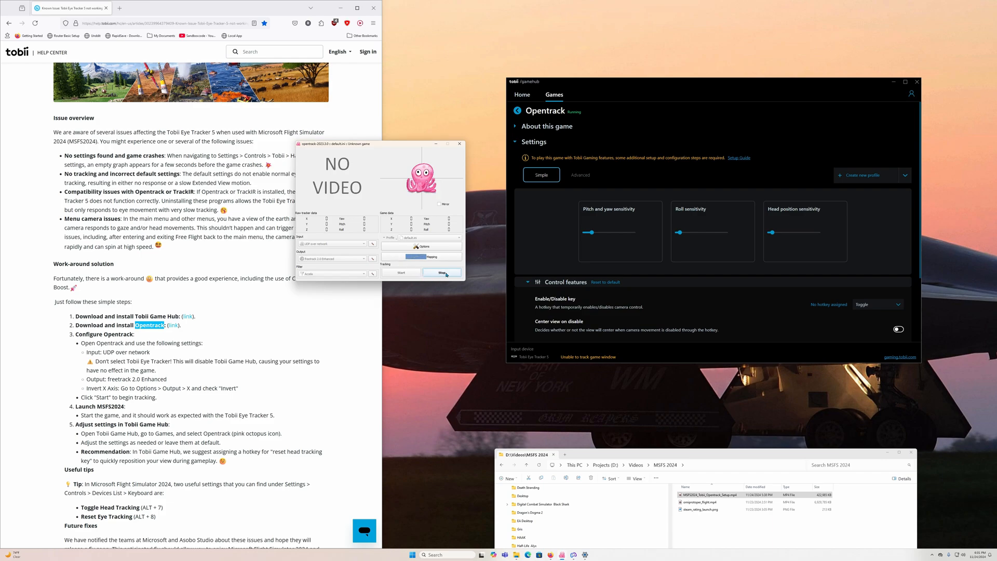
# Stop opentrack head tracking so its display shows tracking not started.
pyautogui.click(442, 273)
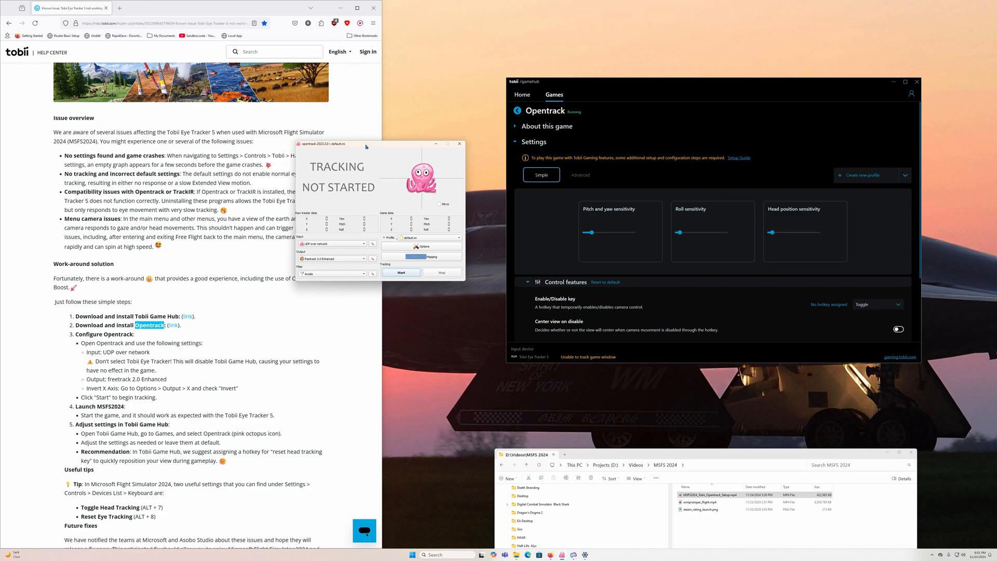